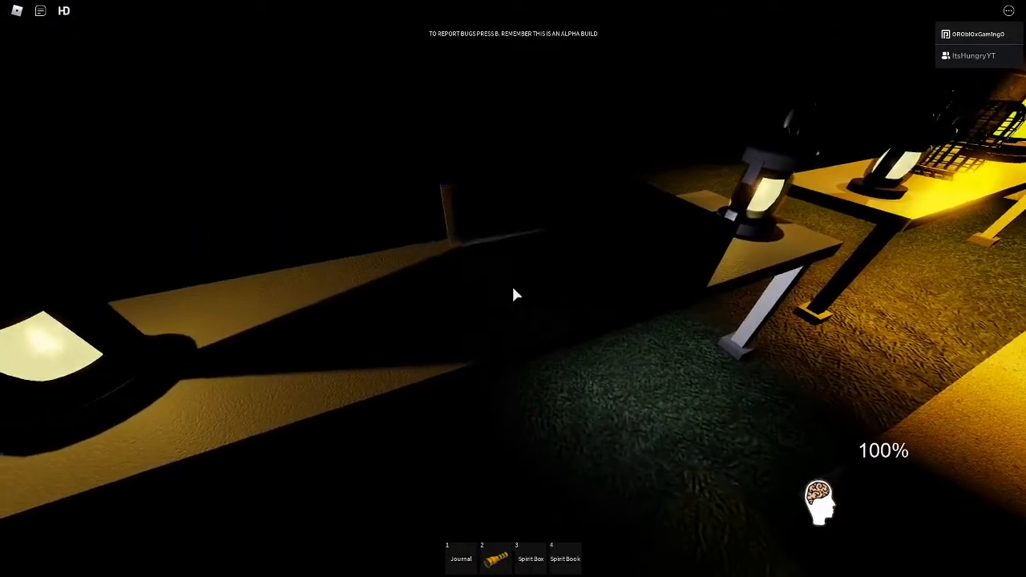
# Equip the flashlight and walk across the yard into the dark house
pyautogui.press('2')
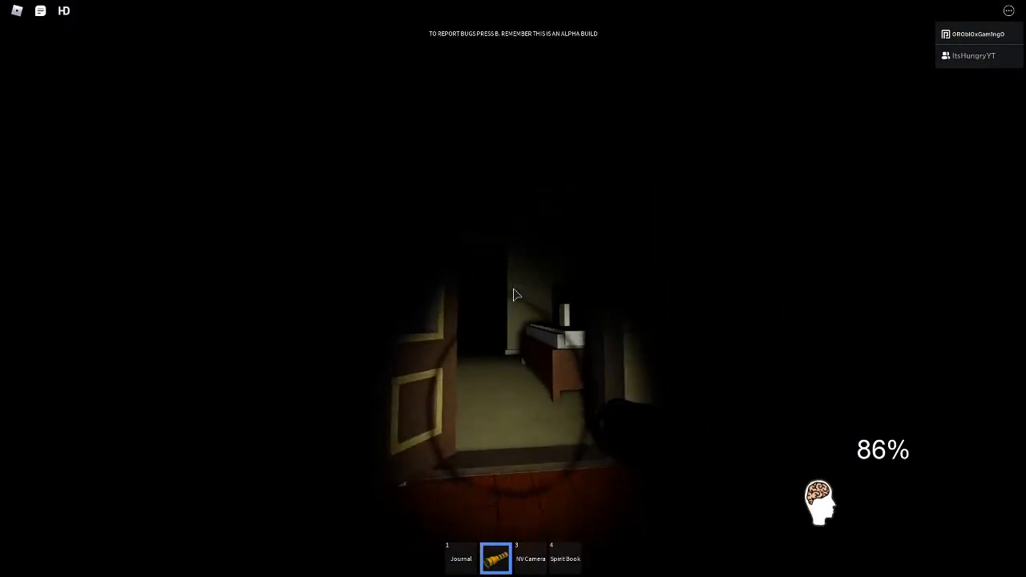
# Equip the Journal to show the Ghost Hunting Guide cover
pyautogui.press('3')
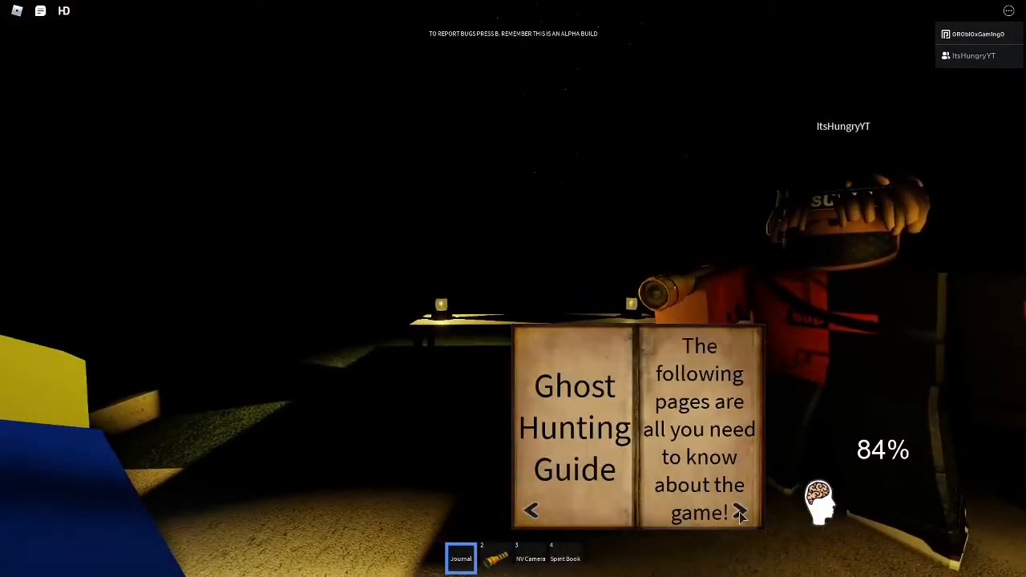
# Turn to the Evidences page and log Spirit Book as Evidence #1
pyautogui.click(739, 510)
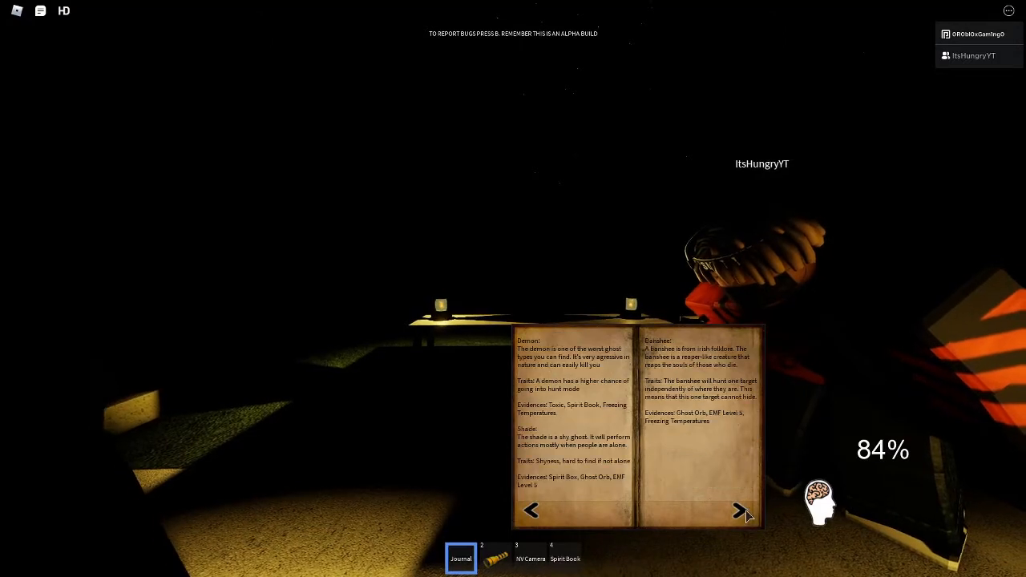
pyautogui.click(738, 510)
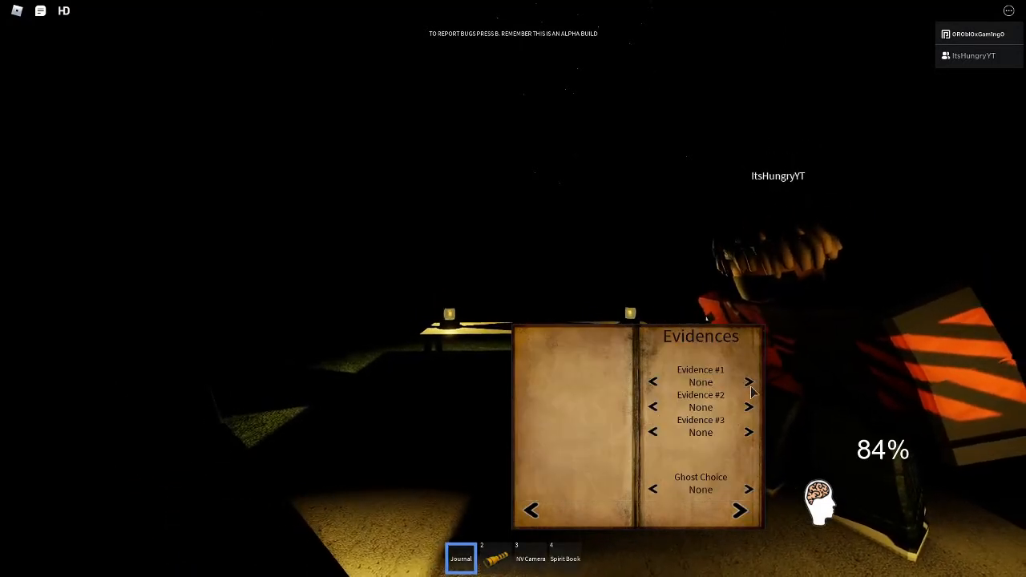
pyautogui.click(747, 381)
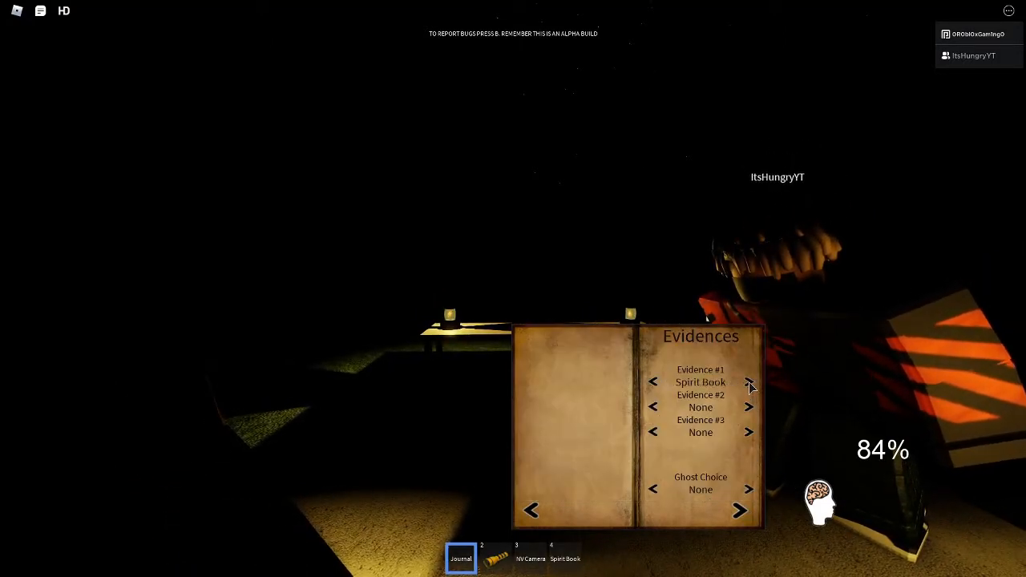
pyautogui.click(747, 382)
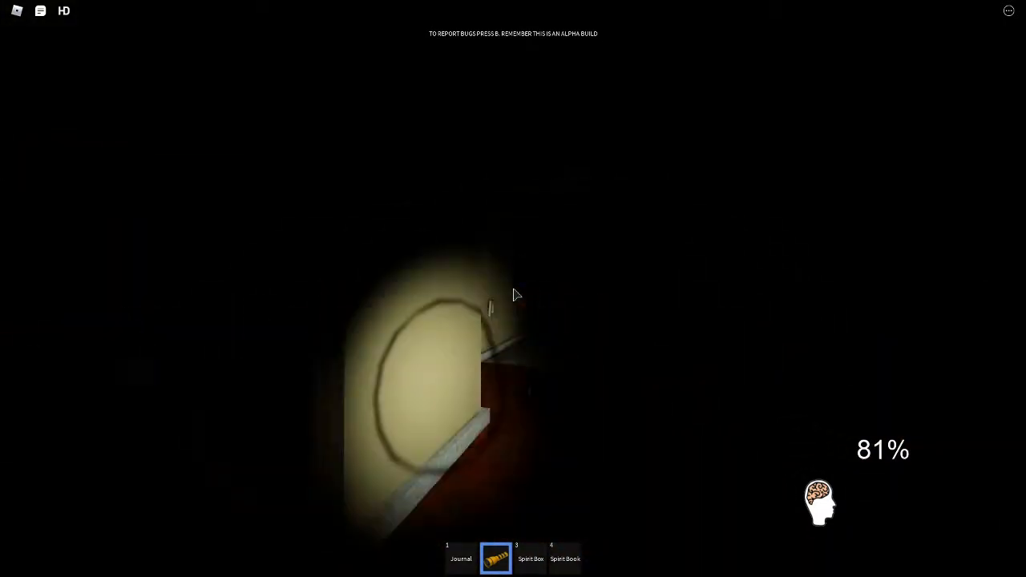
pyautogui.moveTo(514, 295)
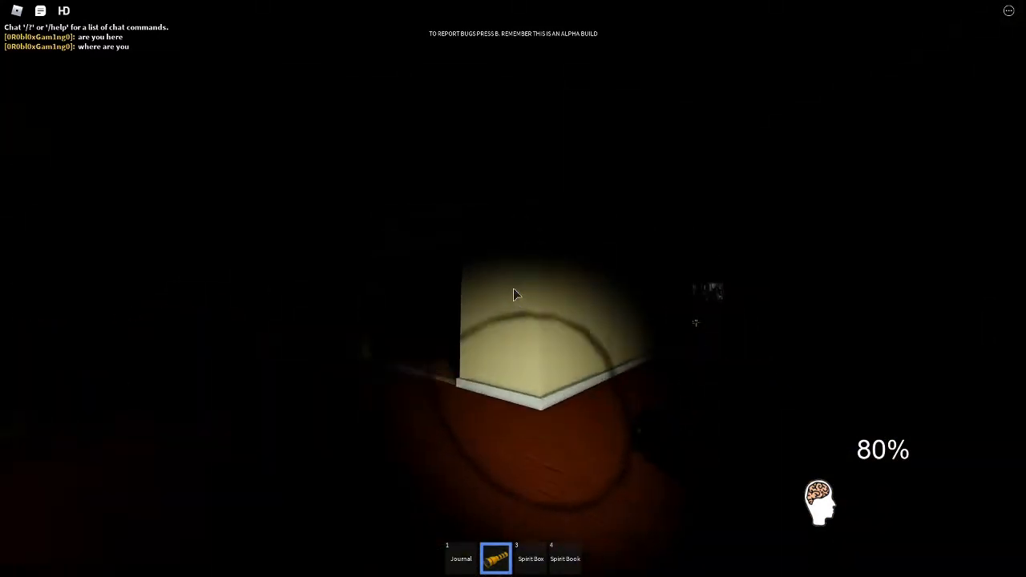
pyautogui.moveTo(513, 295)
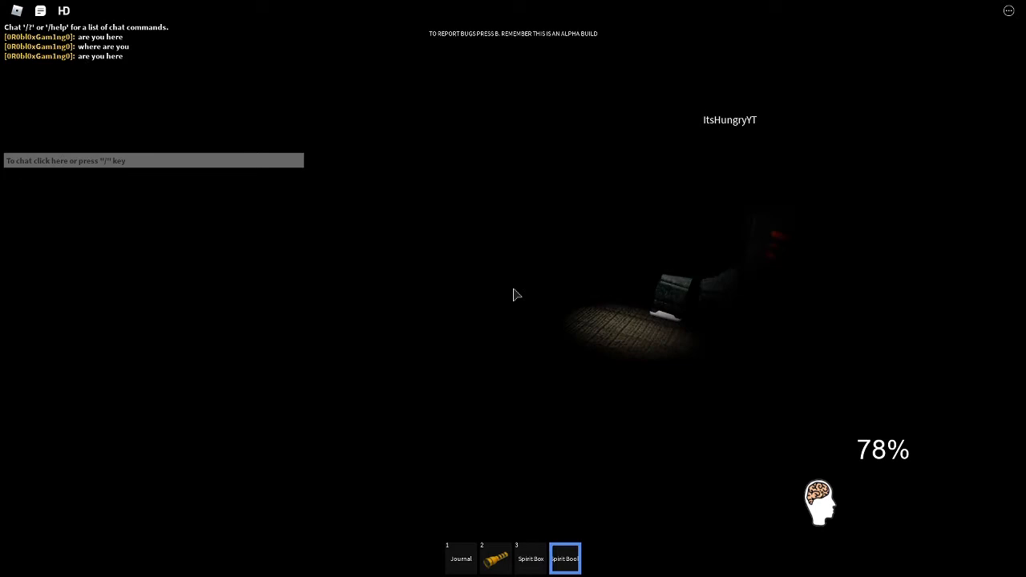
# Sweep the rooms holding the spirit box, then head back out to the lit van
pyautogui.press('2')
pyautogui.write('are')
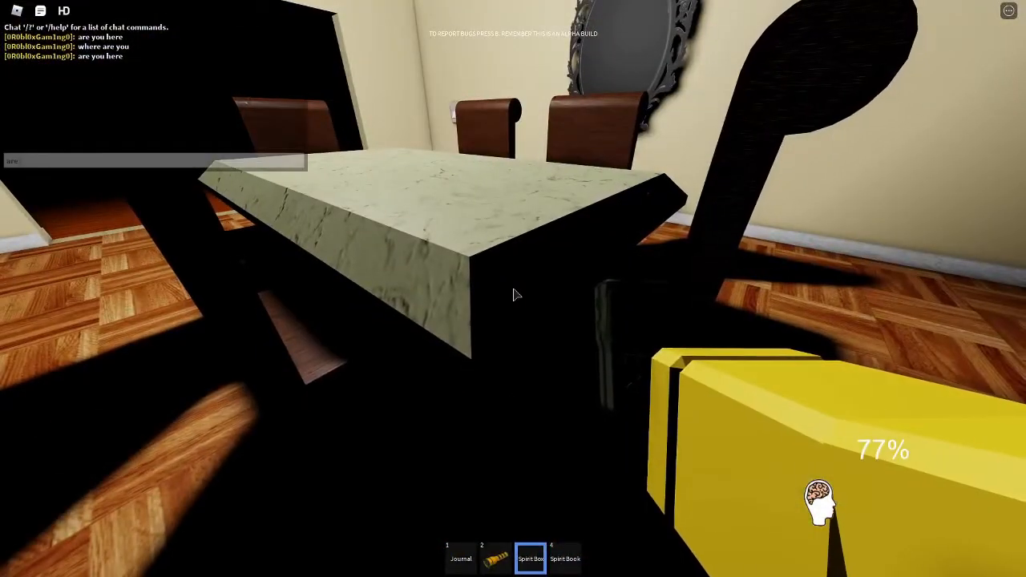
pyautogui.moveTo(514, 295)
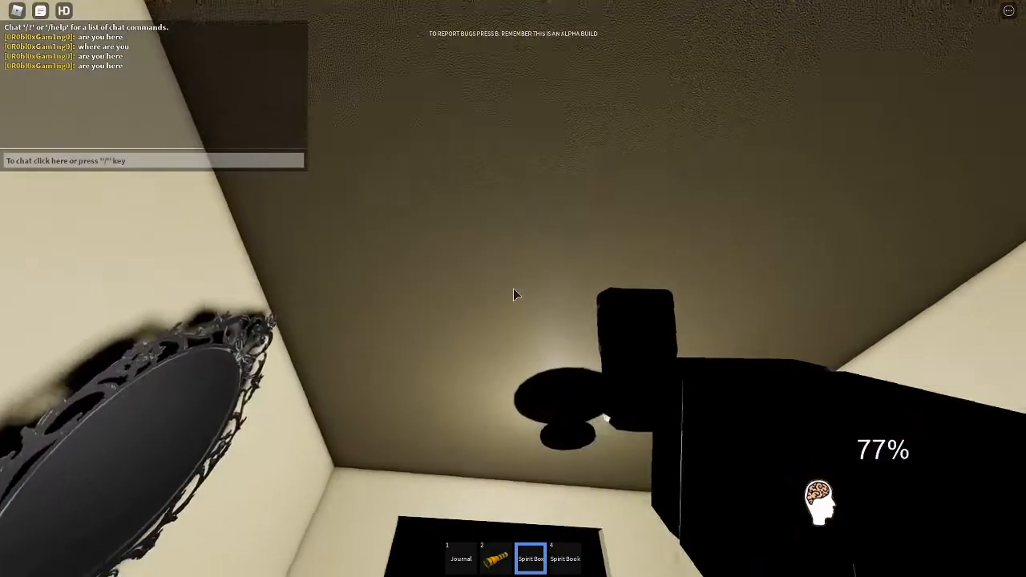
pyautogui.write('whe')
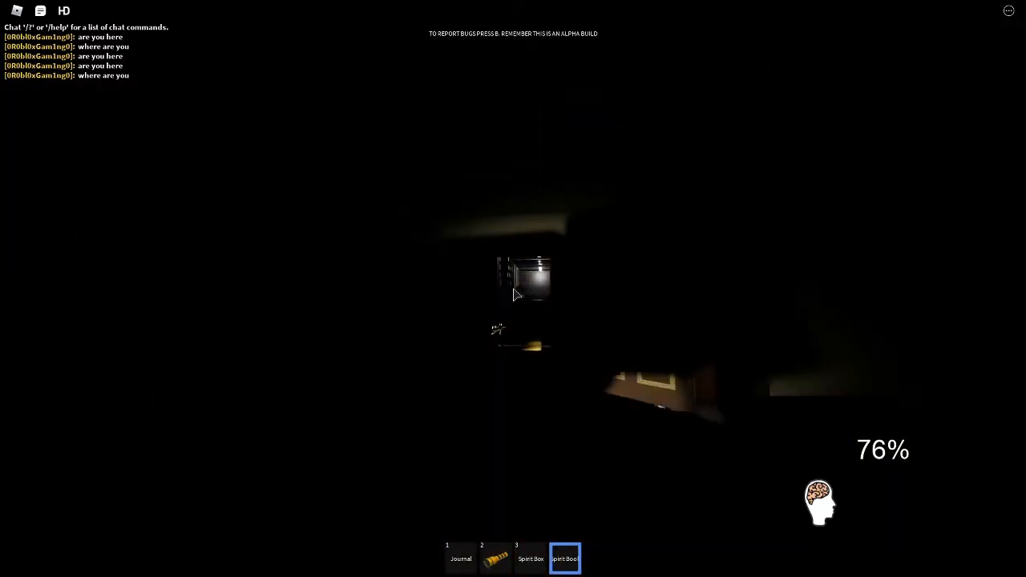
pyautogui.press('2')
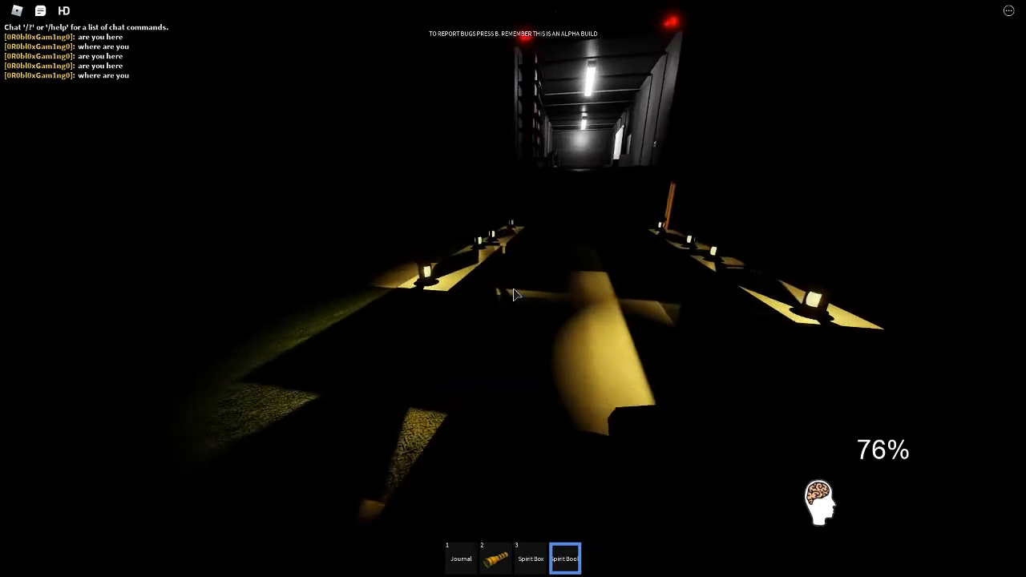
# Log Ghost Orb as first evidence, set the ghost guess to Shade, and put the journal away
pyautogui.click(462, 558)
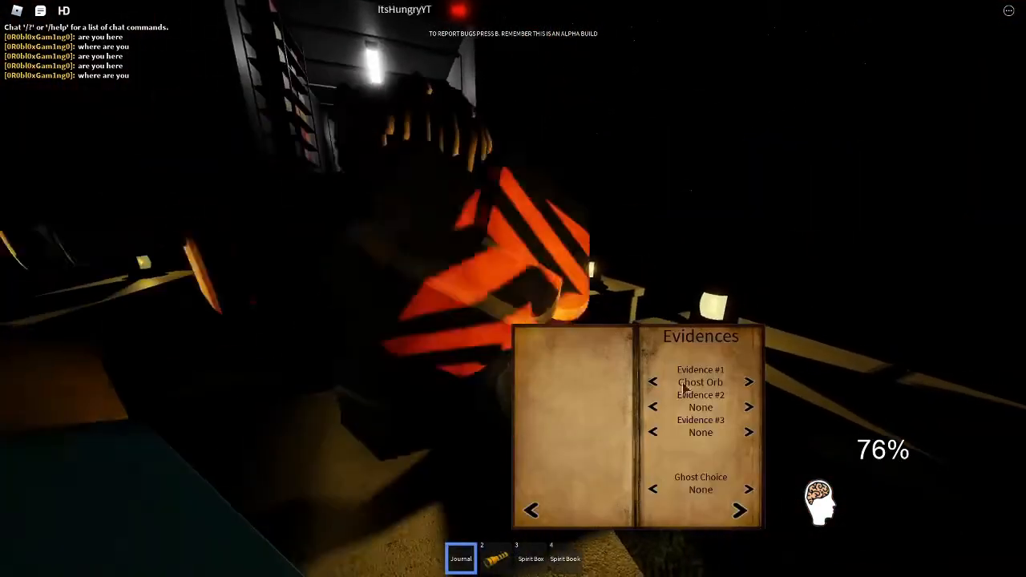
pyautogui.click(747, 490)
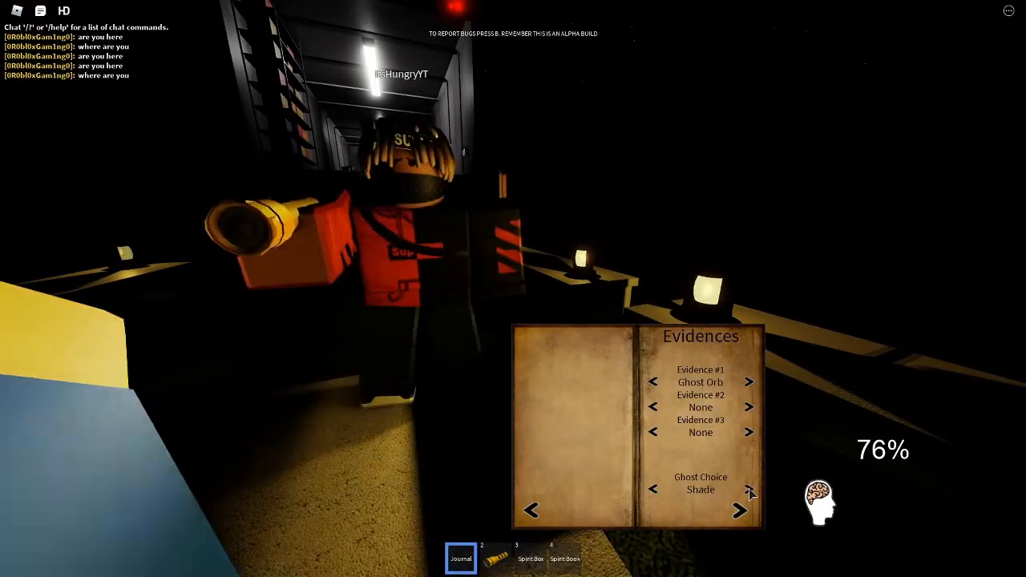
pyautogui.click(747, 489)
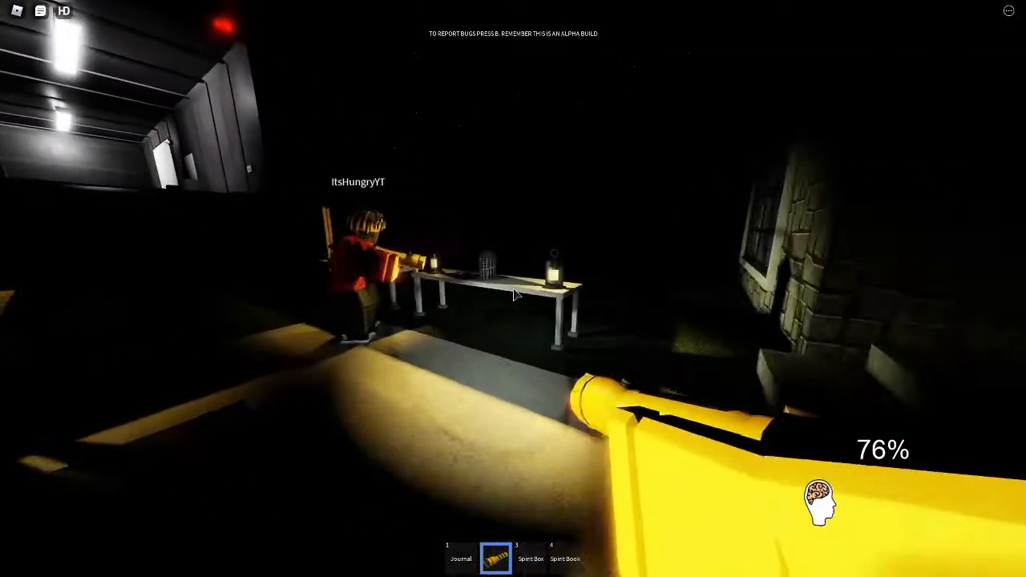
# Re-enter the dark house with the flashlight and bring the EMF reader to the bedroom
pyautogui.click(460, 558)
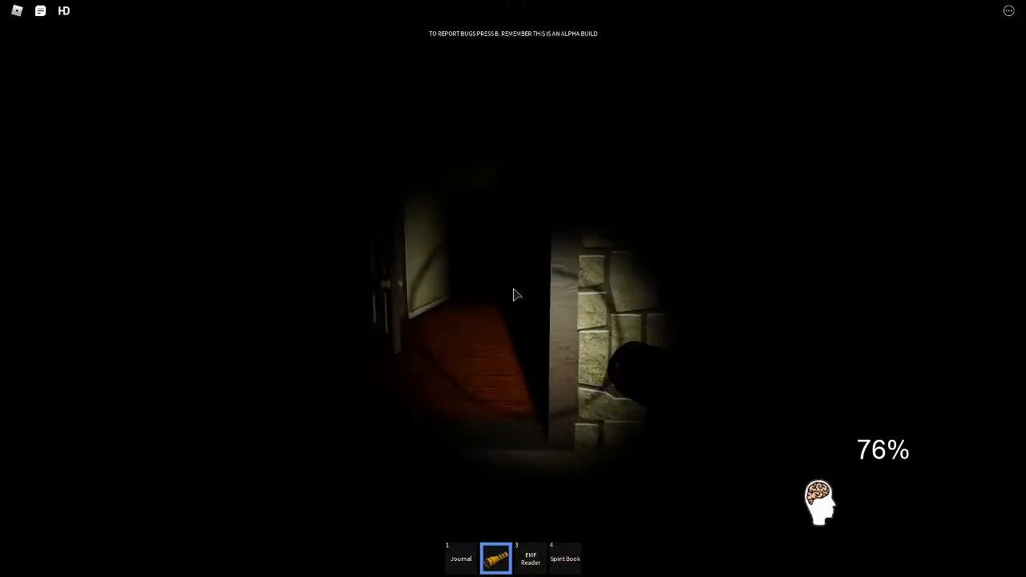
pyautogui.moveTo(513, 295)
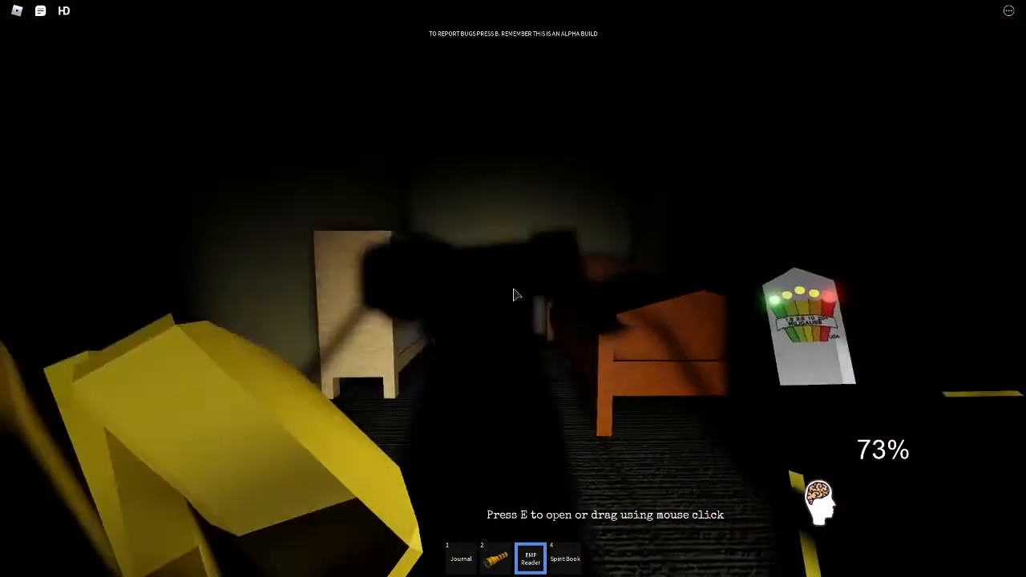
# Review the logged entries on the journal's Evidences page before moving on
pyautogui.click(460, 558)
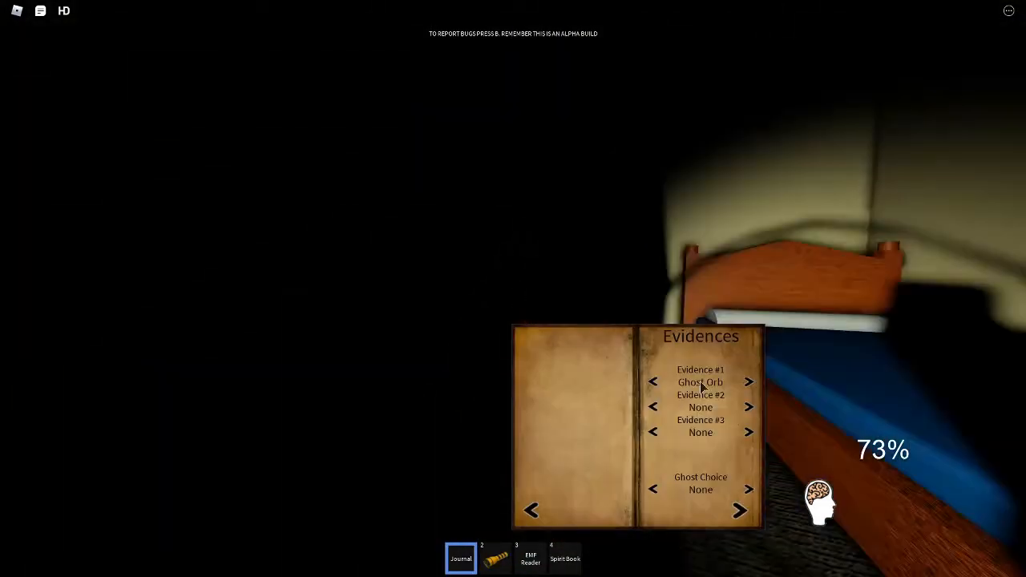
pyautogui.click(749, 407)
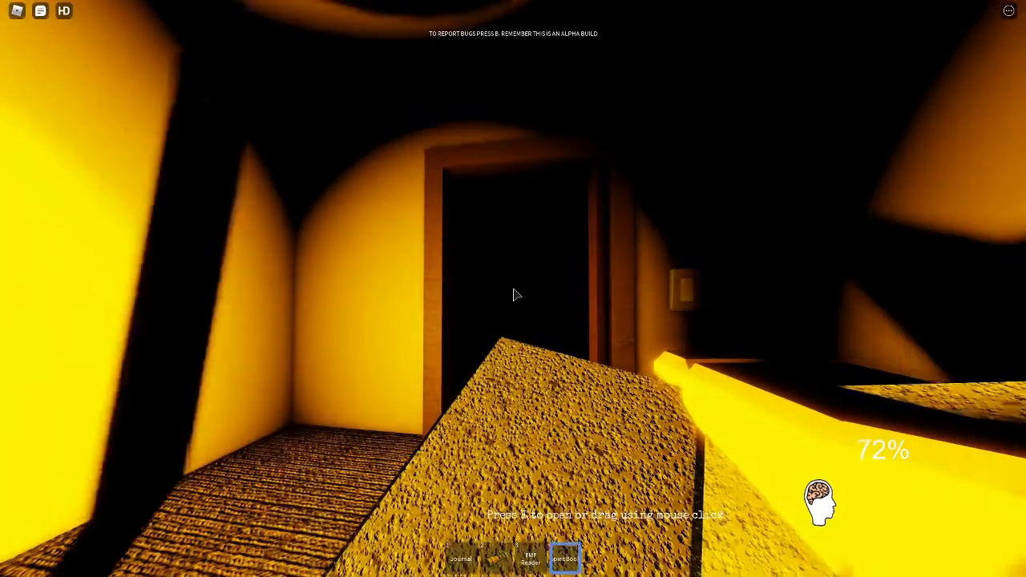
# Switch back to the flashlight and rejoin the teammate in the corridor
pyautogui.press('2')
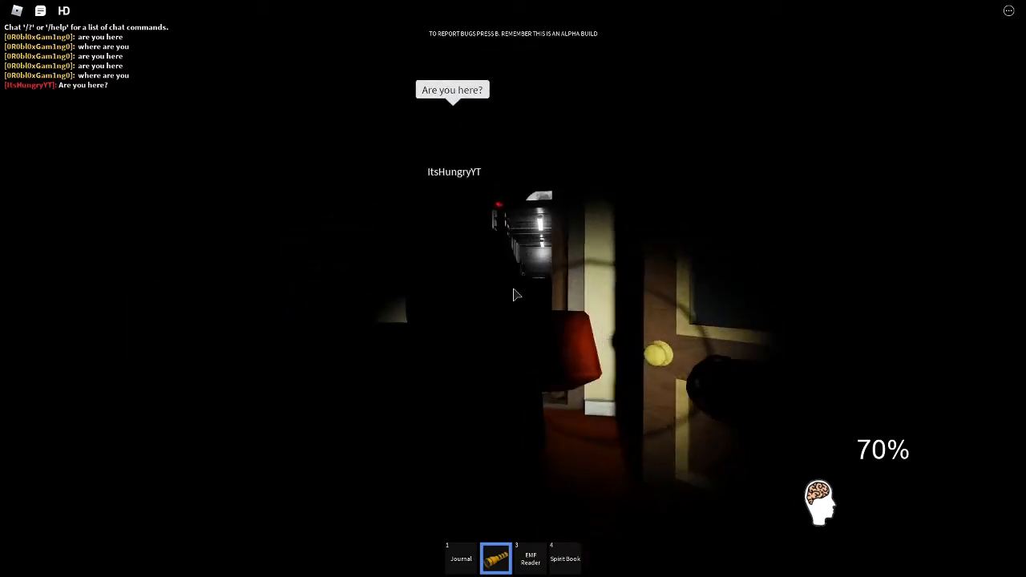
# Log EMF Level 5 as second evidence beside Ghost Orb and cycle the ghost guesses
pyautogui.click(460, 558)
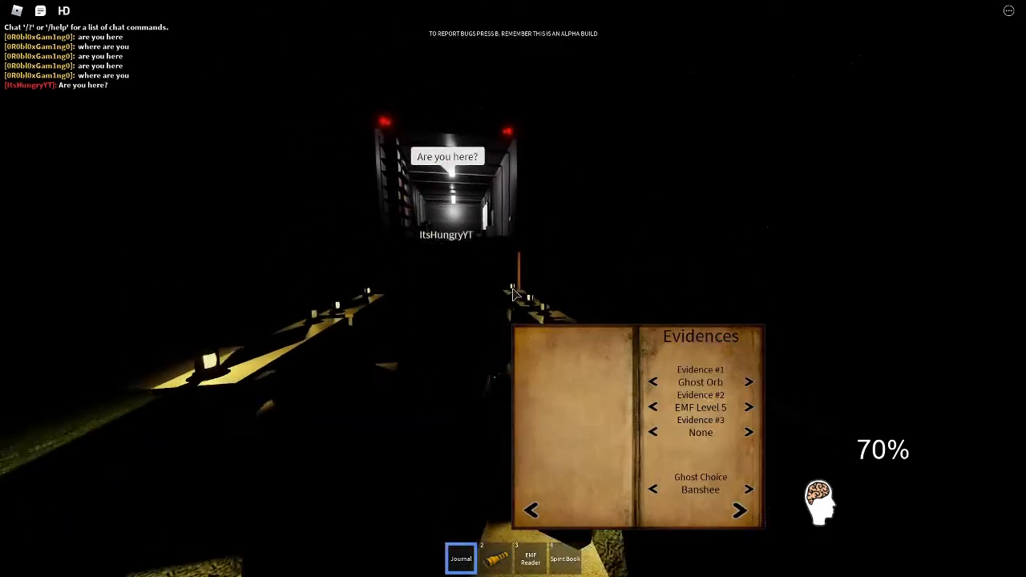
pyautogui.click(747, 489)
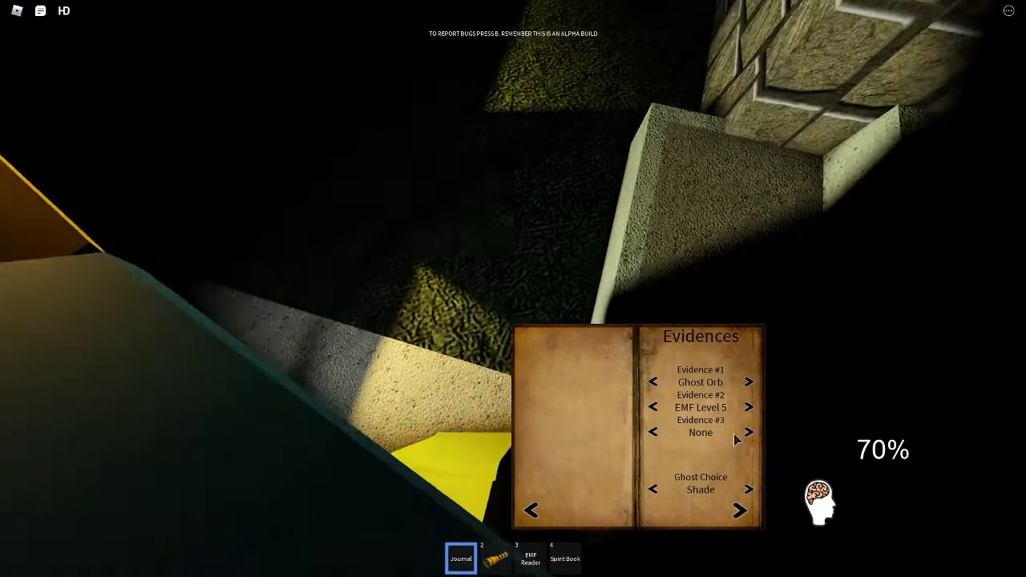
pyautogui.click(748, 433)
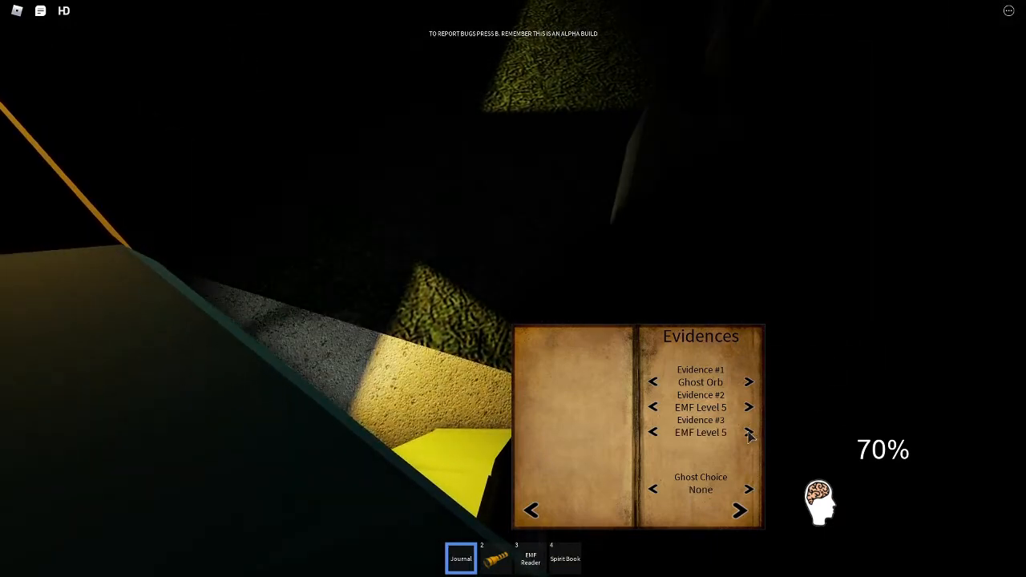
pyautogui.click(749, 433)
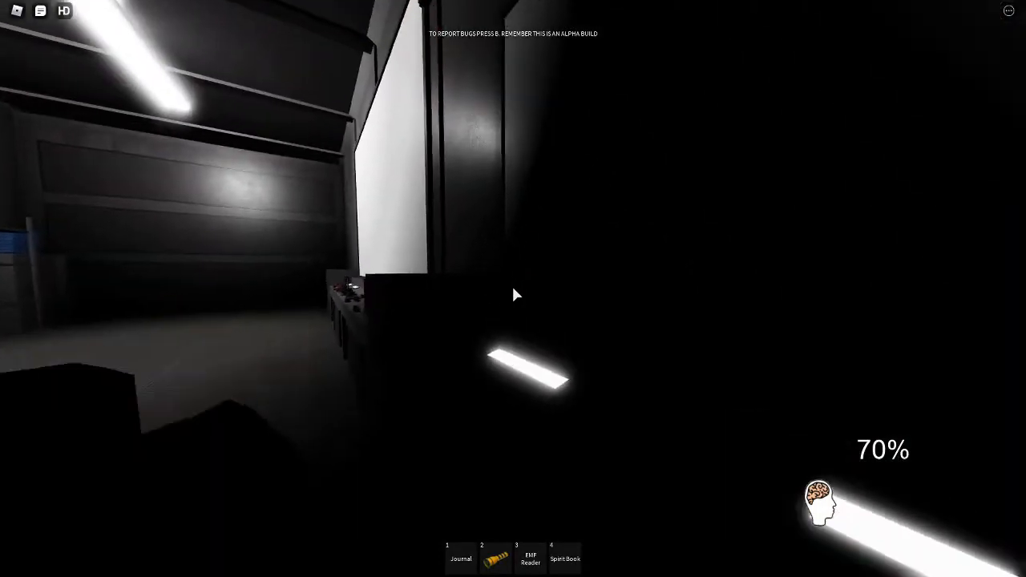
pyautogui.moveTo(513, 295)
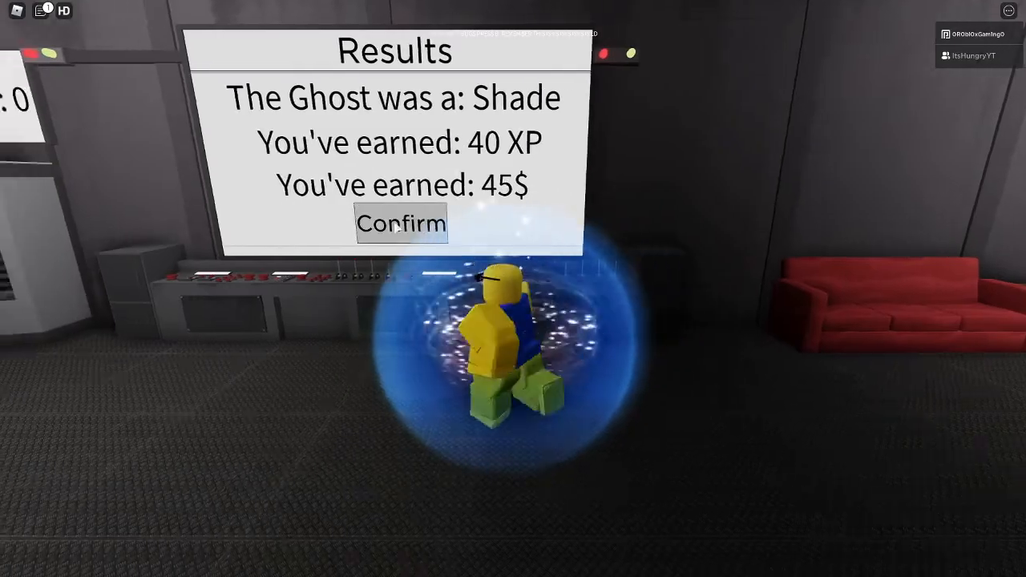
# Confirm the Results screen showing Shade, 40 XP and 45$, returning to the lobby
pyautogui.click(401, 222)
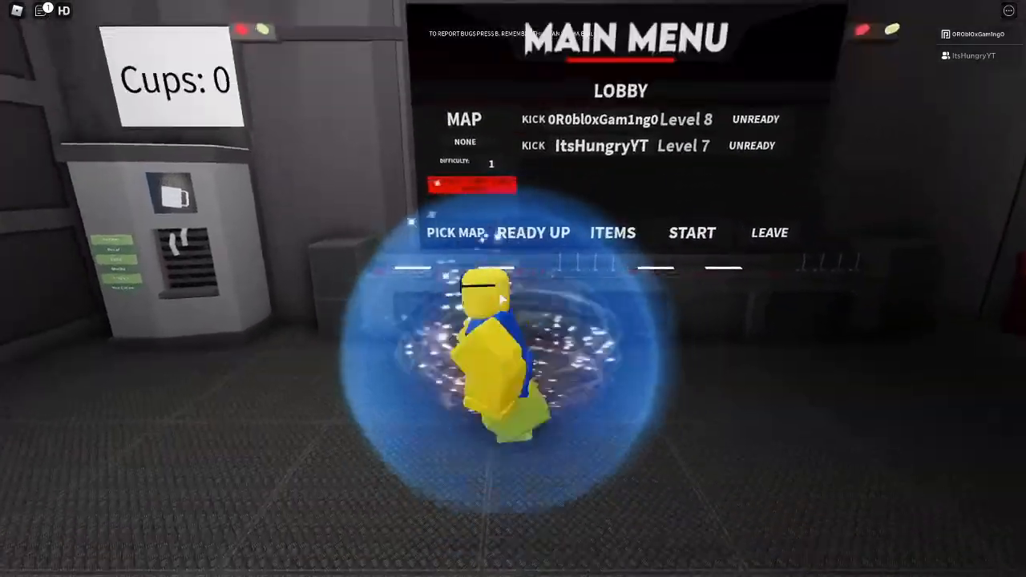